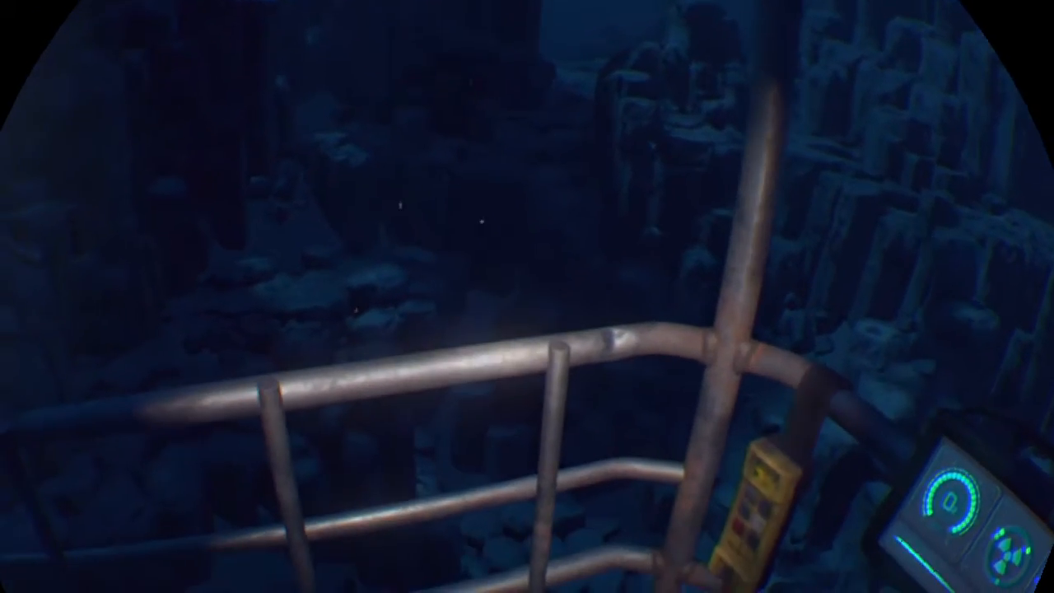
pyautogui.moveTo(527, 297)
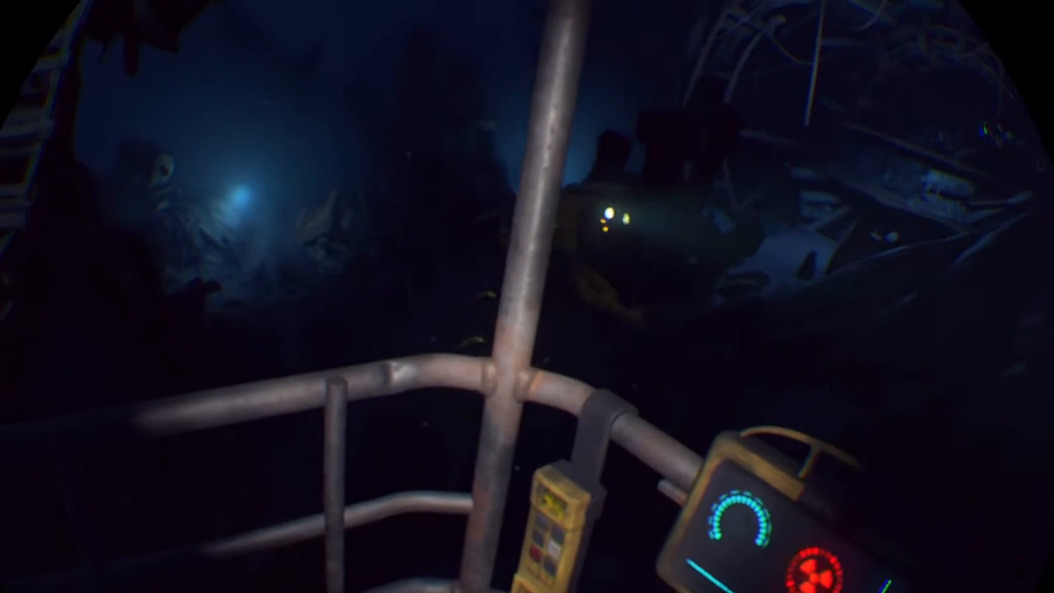
pyautogui.moveTo(526, 296)
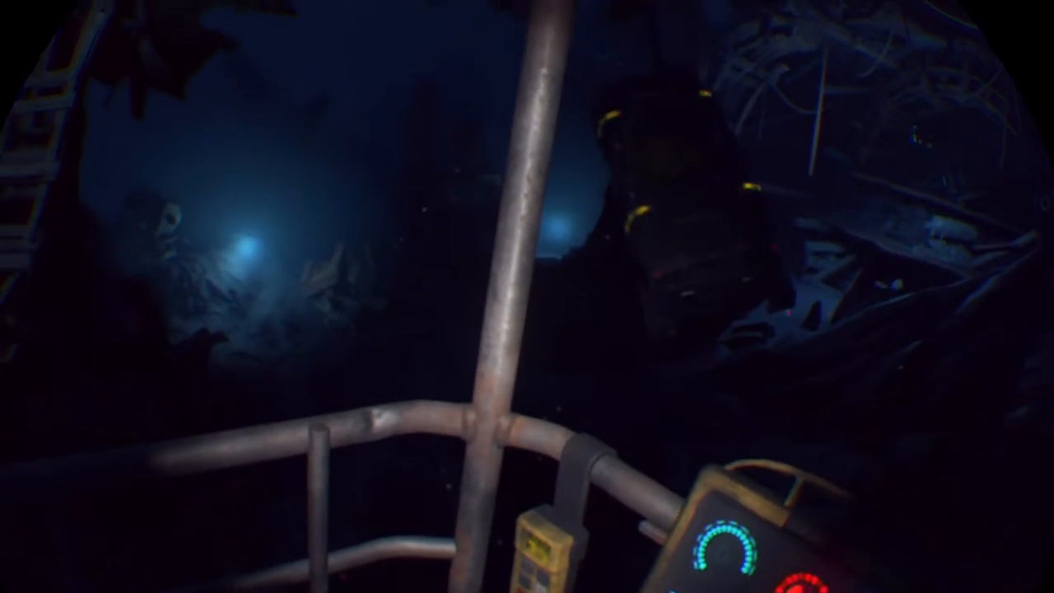